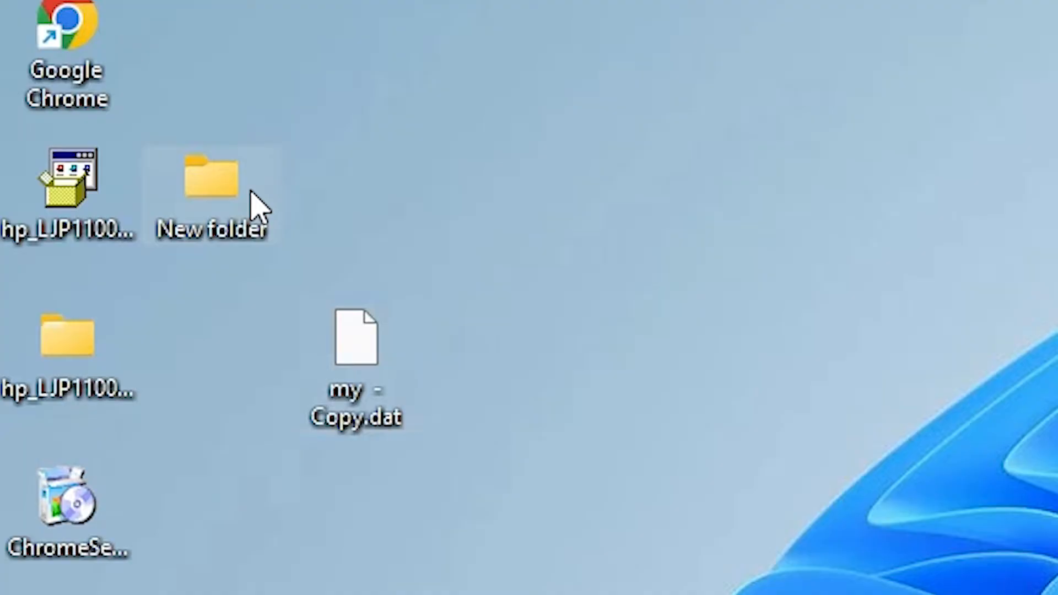
Step: Turn on File name extensions via View > Show so my - Copy.dat displays its .dat extension
double_click(212, 176)
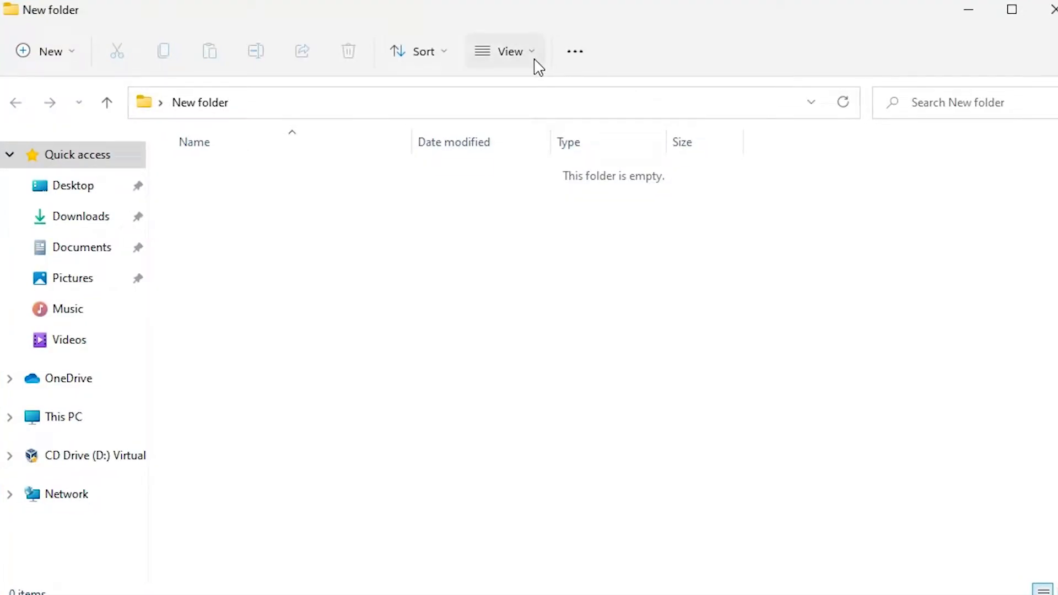
left_click(510, 51)
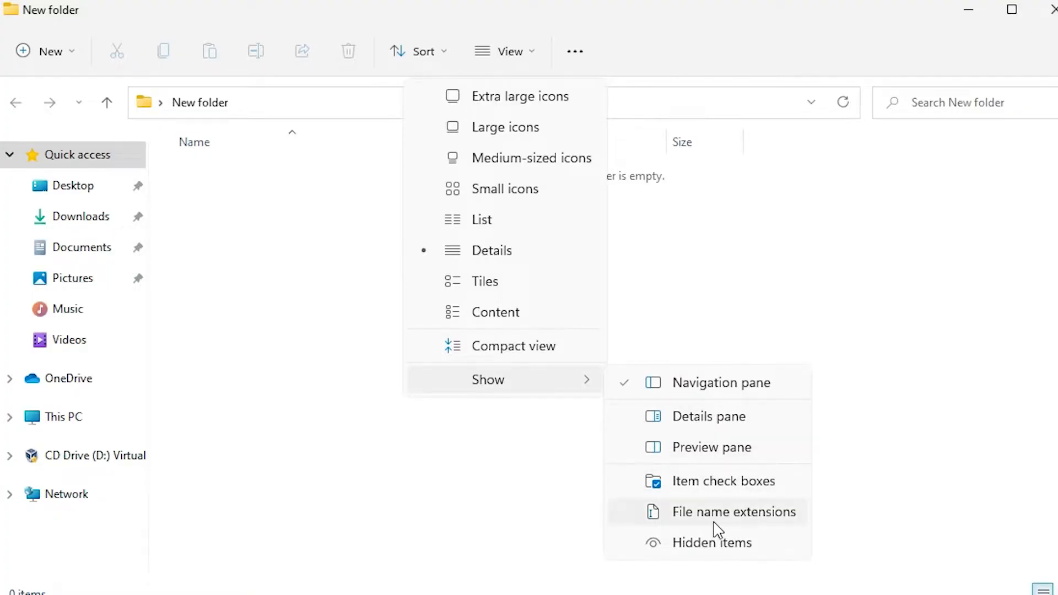
mouse_move(734, 512)
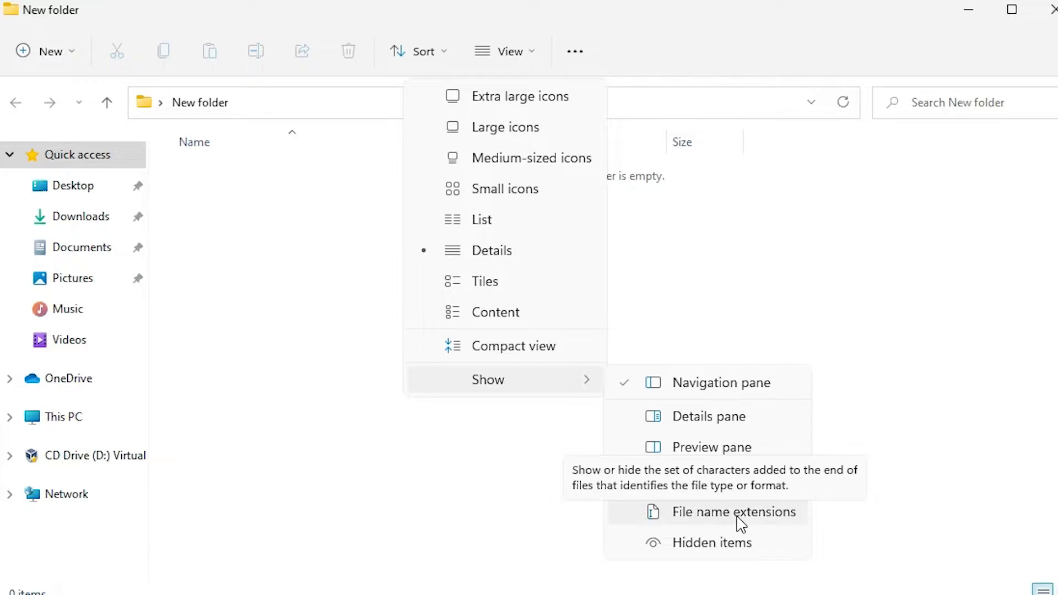
left_click(734, 511)
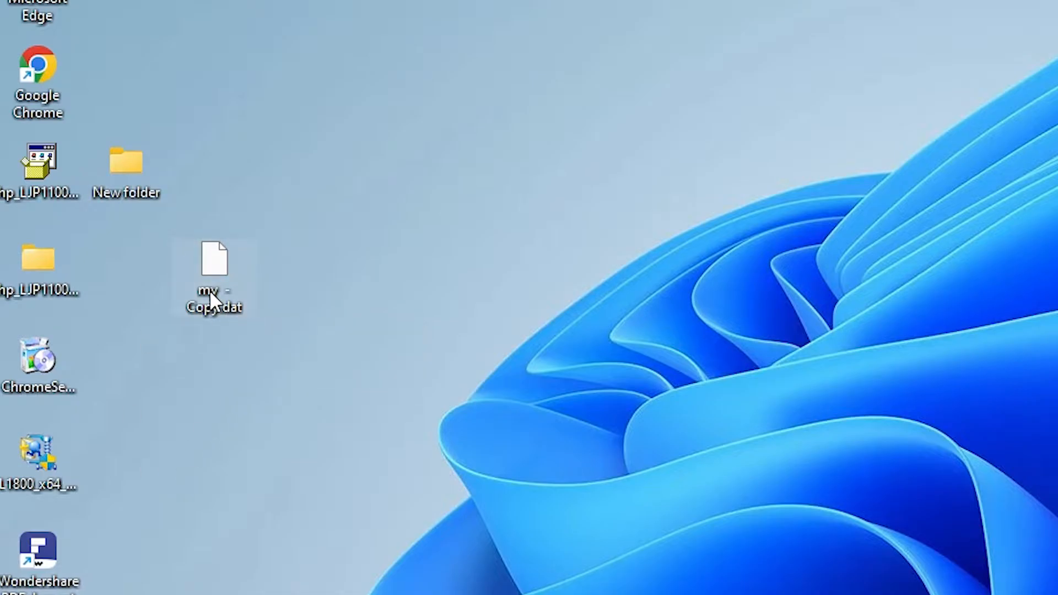
Step: Rename my - Copy.dat to my - Copy.pdf and open it in PDFelement as A Simple PDF File
right_click(213, 274)
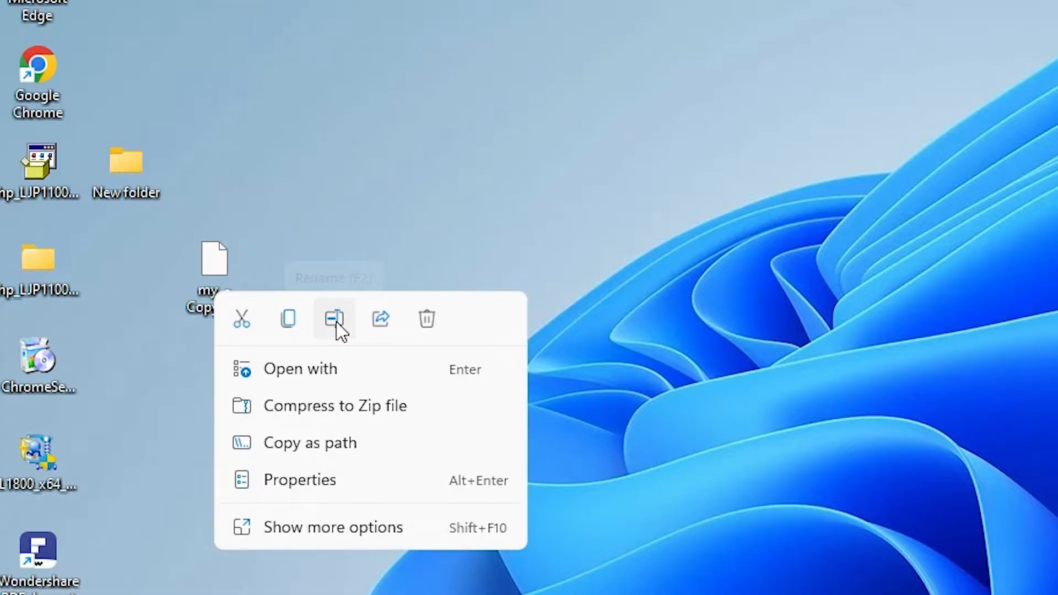
mouse_move(334, 318)
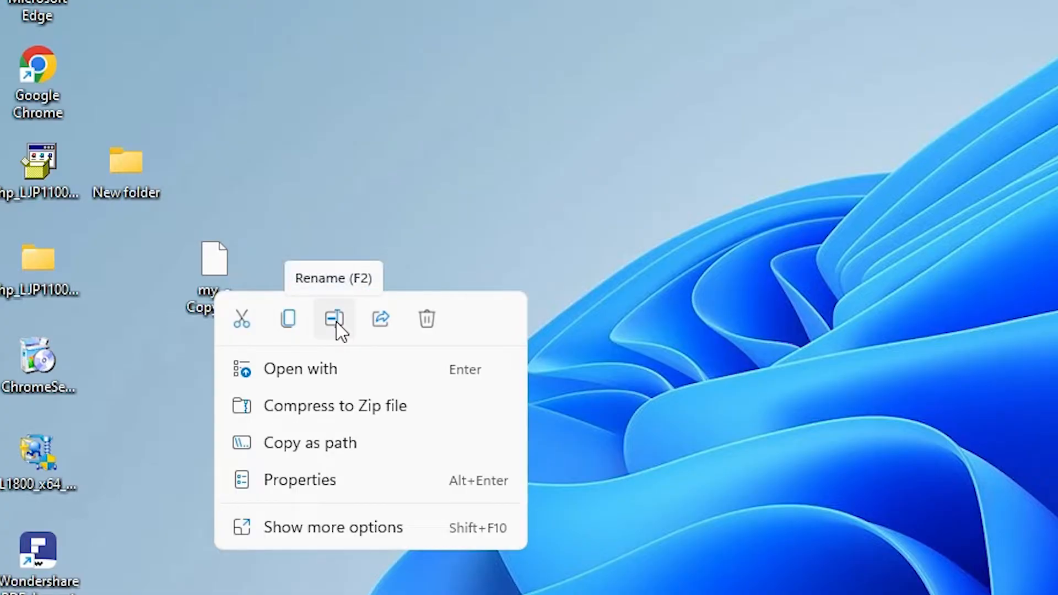
left_click(333, 320)
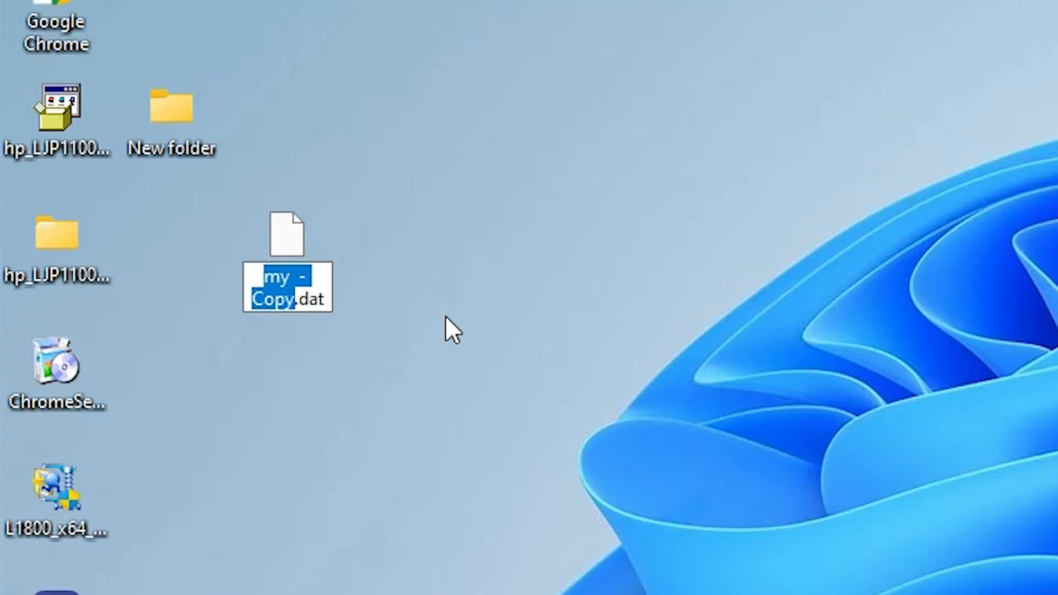
left_click(450, 329)
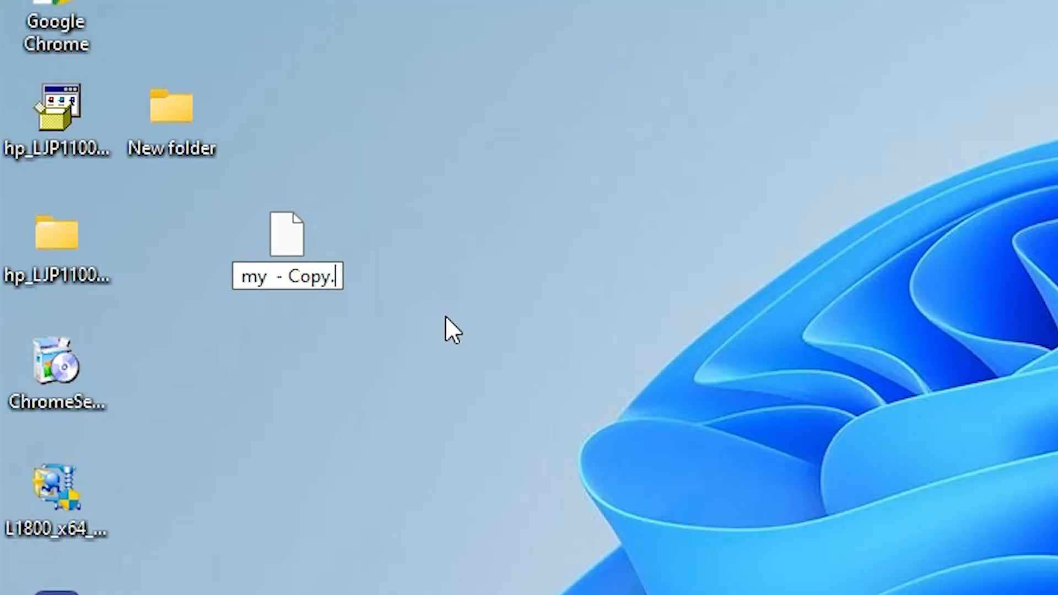
type("pdf")
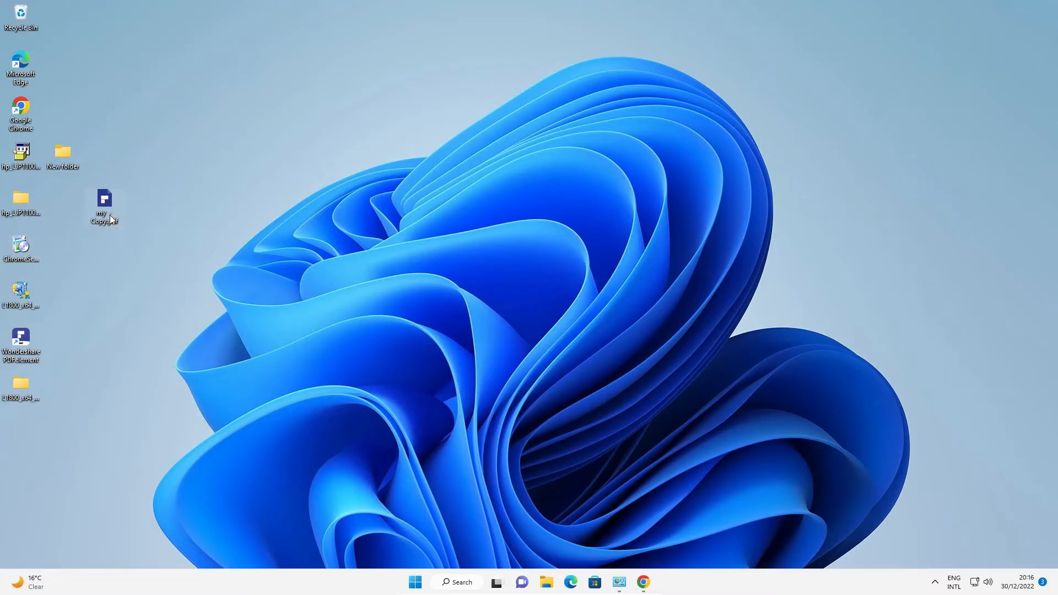
double_click(104, 203)
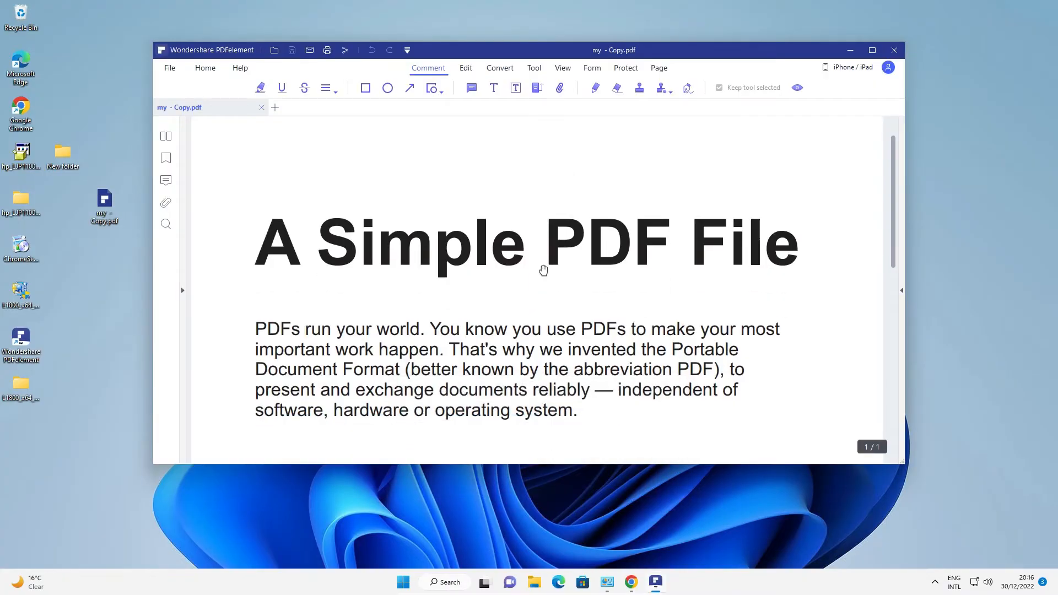